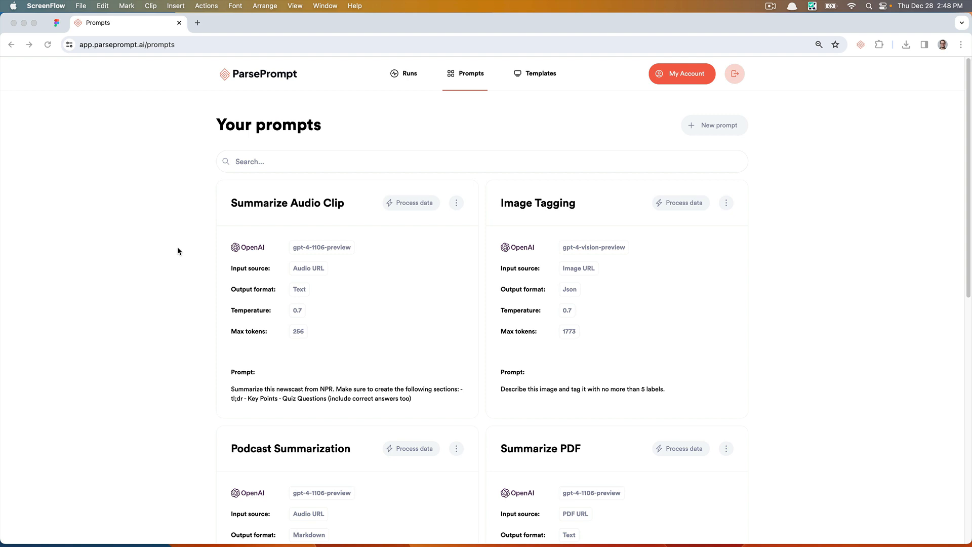
{"action": "mouse_move", "coordinate": [178, 254]}
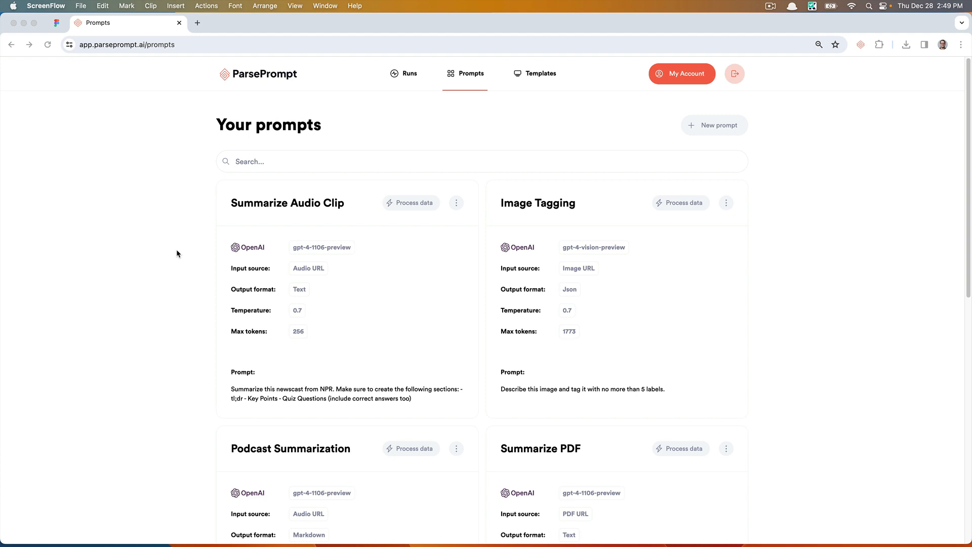
{"action": "mouse_move", "coordinate": [259, 249]}
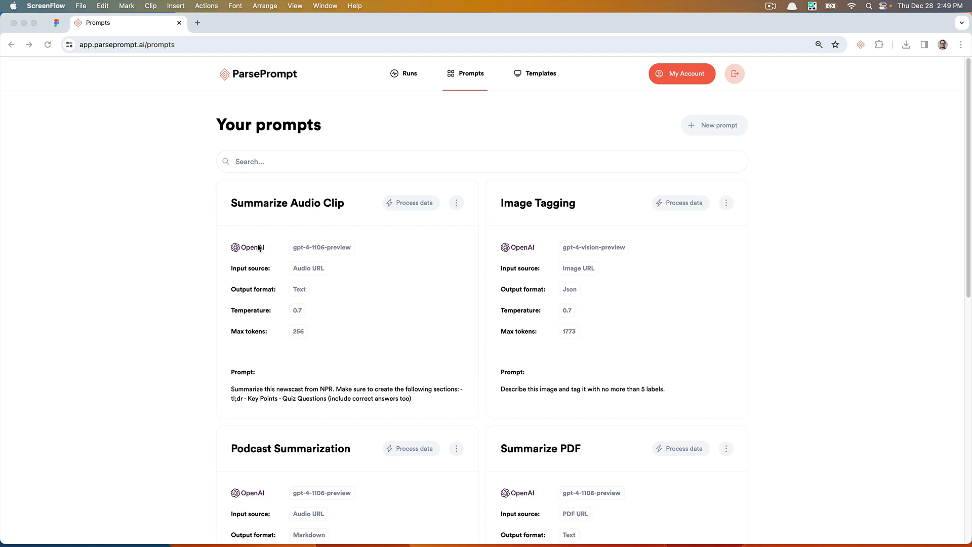
{"action": "mouse_move", "coordinate": [230, 268]}
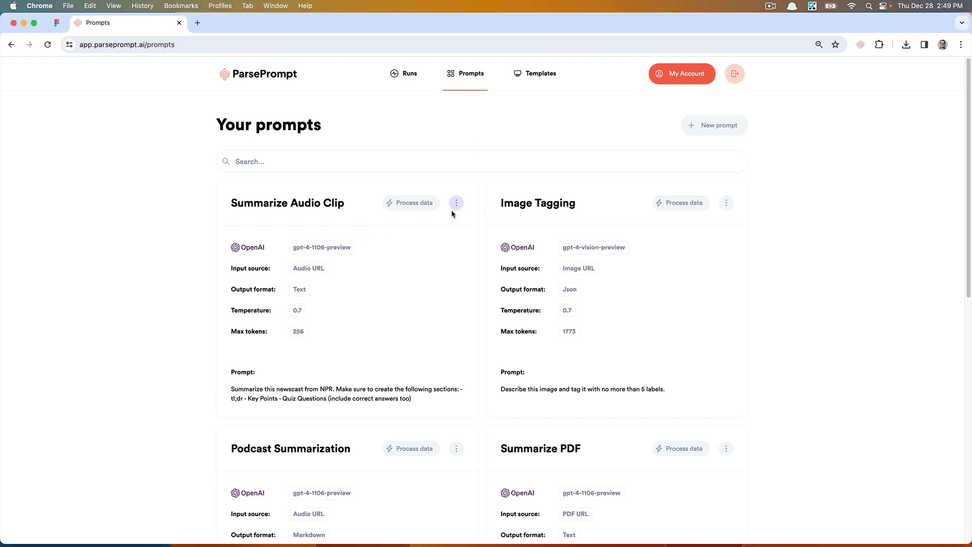
Edit the Summarize Audio Clip prompt and switch its output format from Text to Markdown.
{"action": "left_click", "coordinate": [456, 202]}
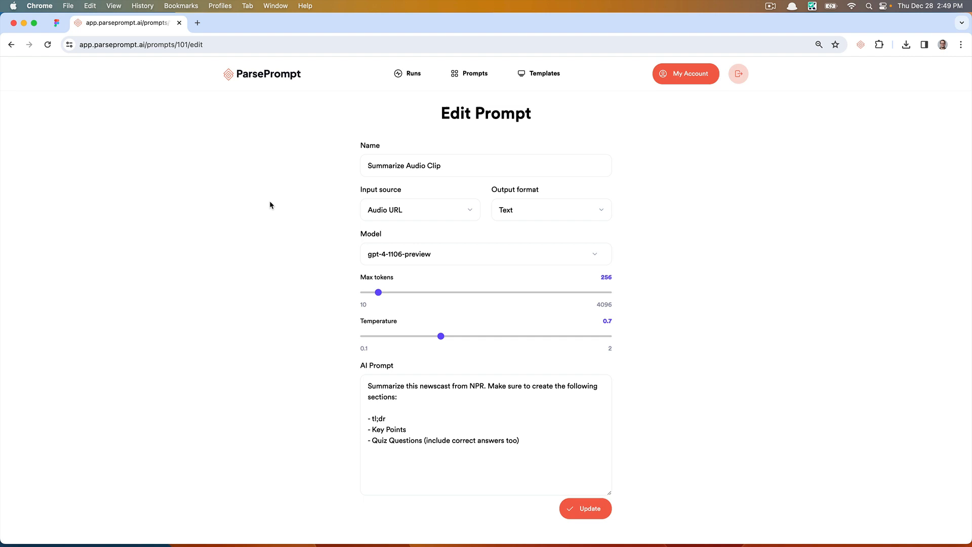
{"action": "mouse_move", "coordinate": [406, 265]}
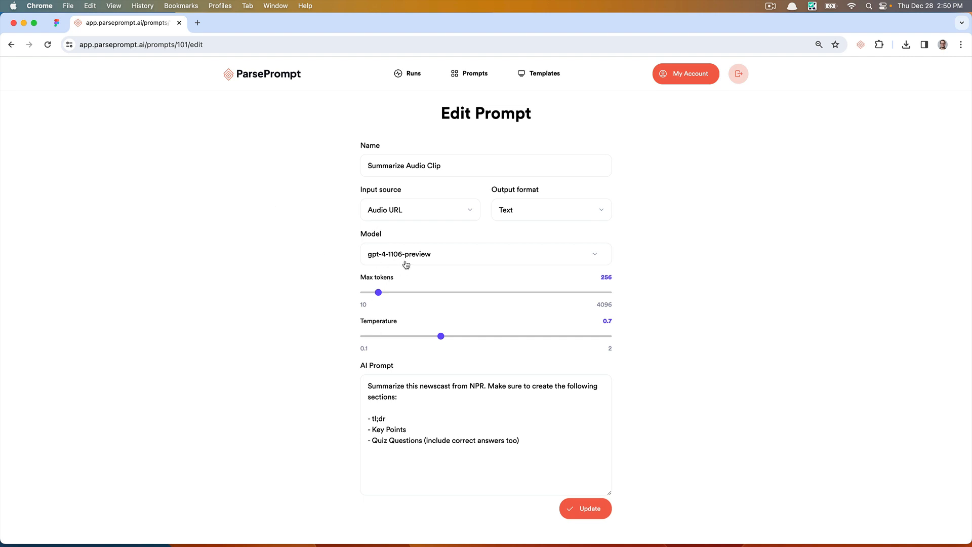
{"action": "mouse_move", "coordinate": [403, 220]}
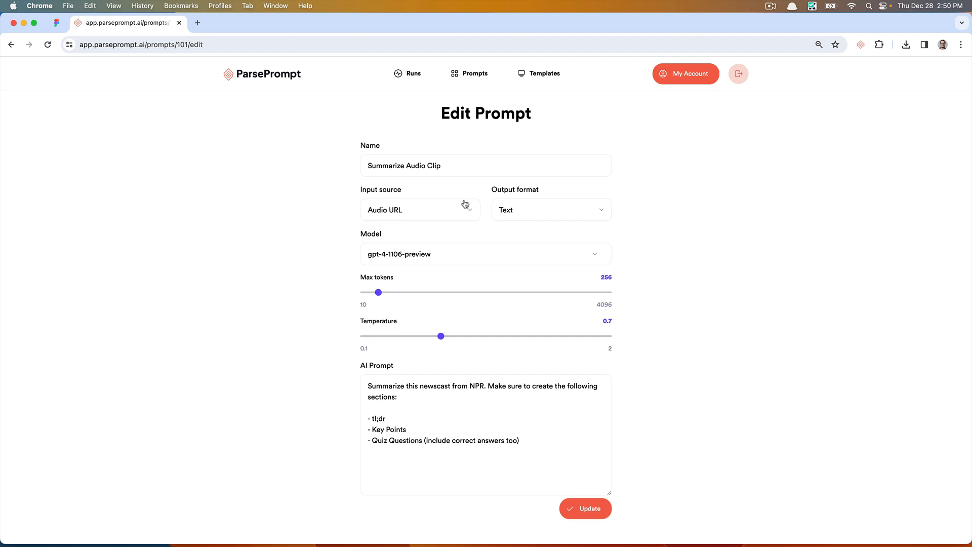
{"action": "left_click", "coordinate": [551, 210]}
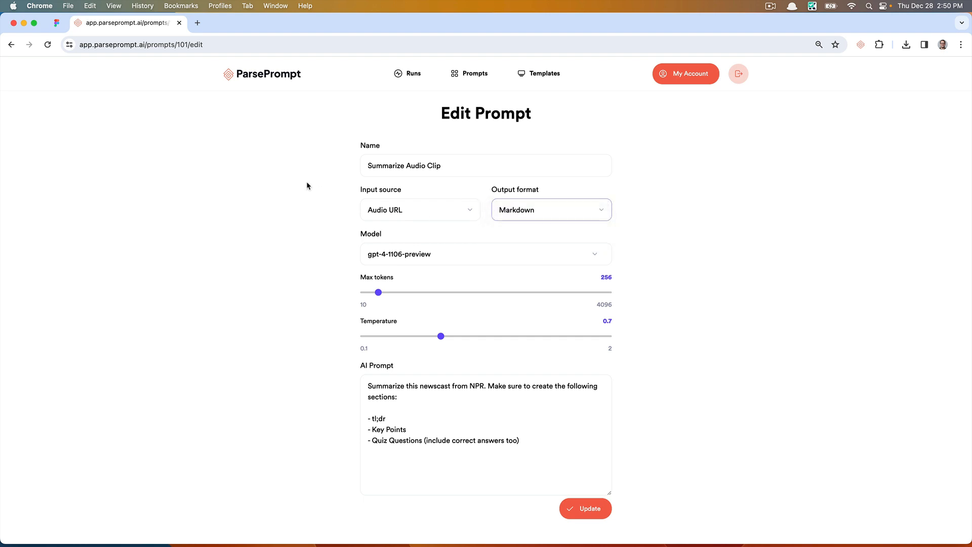
{"action": "mouse_move", "coordinate": [305, 195]}
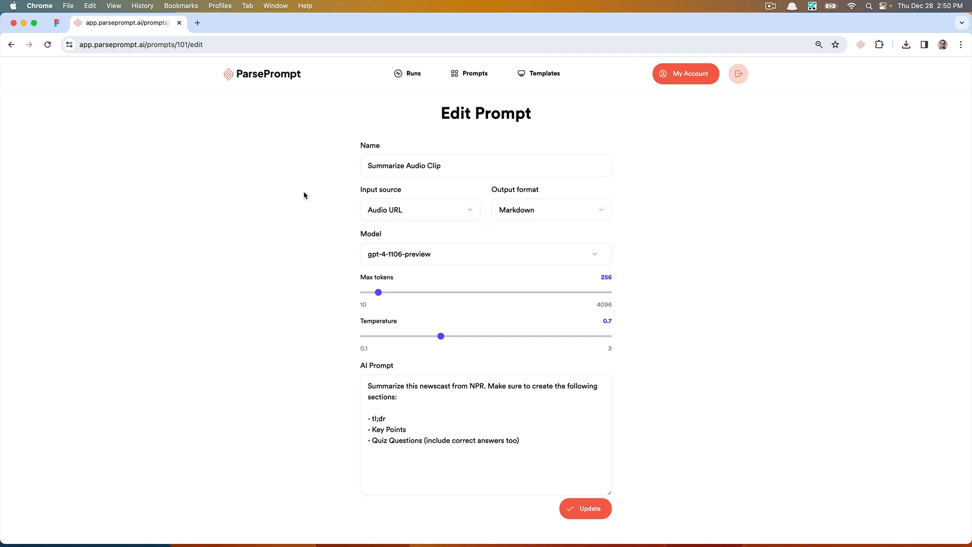
{"action": "mouse_move", "coordinate": [323, 205]}
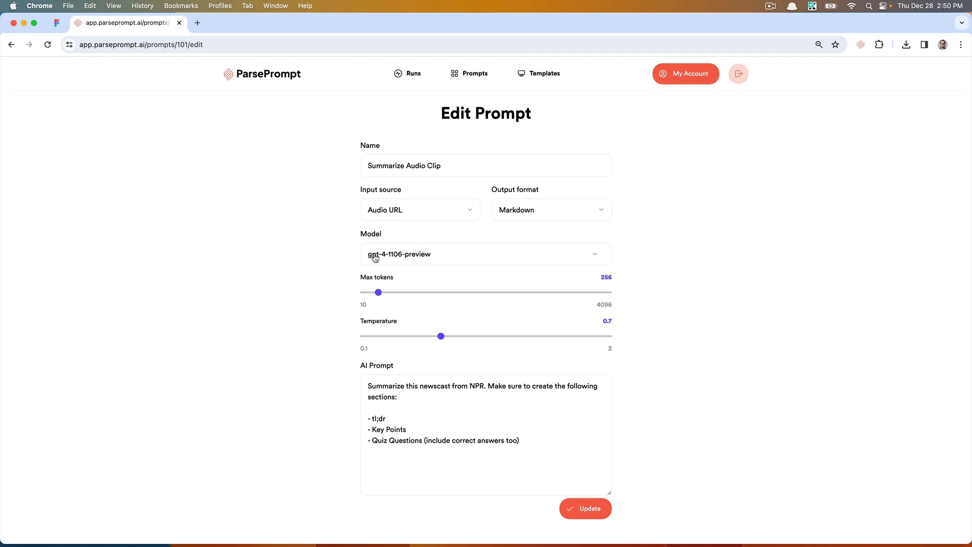
Set max tokens to the maximum 4096 and temperature from 0.7 to 0.6.
{"action": "left_click_drag", "start_coordinate": [379, 292], "coordinate": [609, 292]}
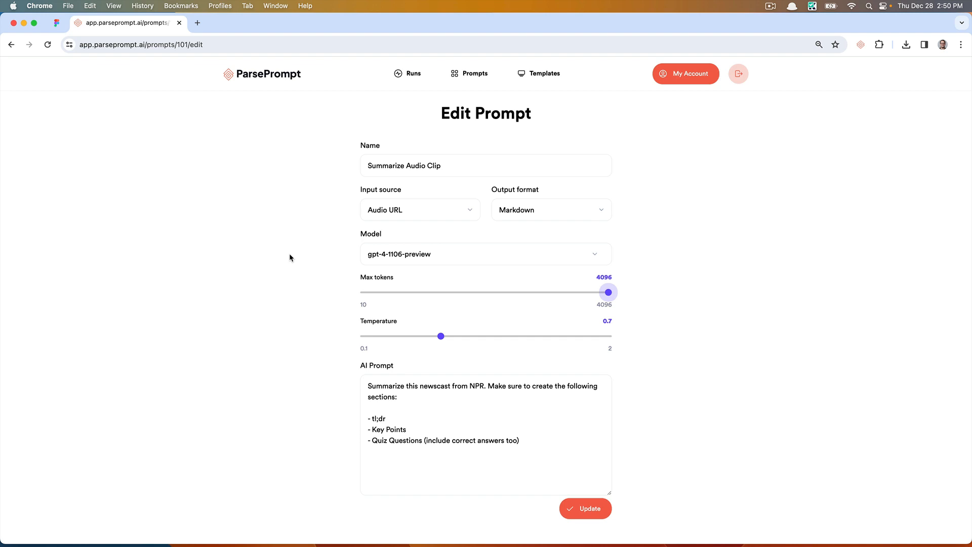
{"action": "mouse_move", "coordinate": [379, 276]}
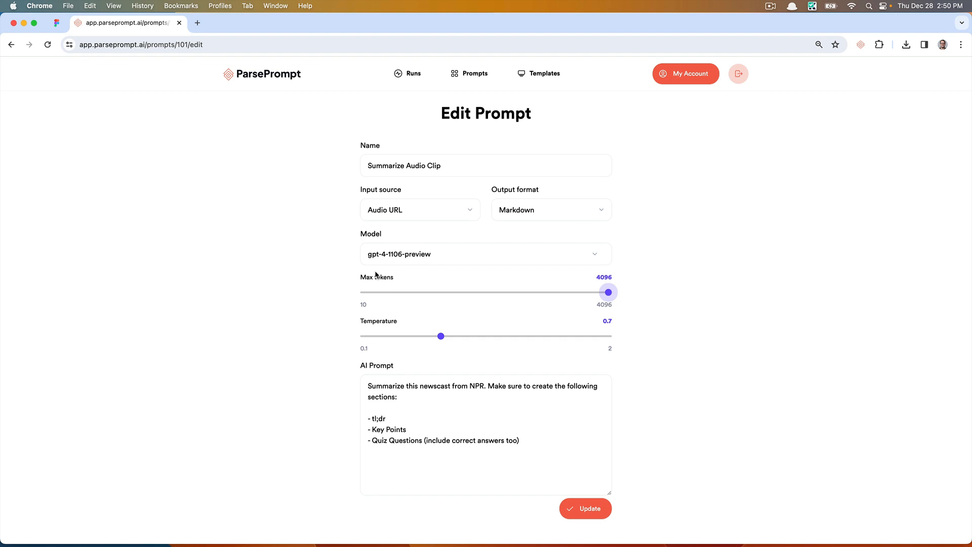
{"action": "mouse_move", "coordinate": [386, 331]}
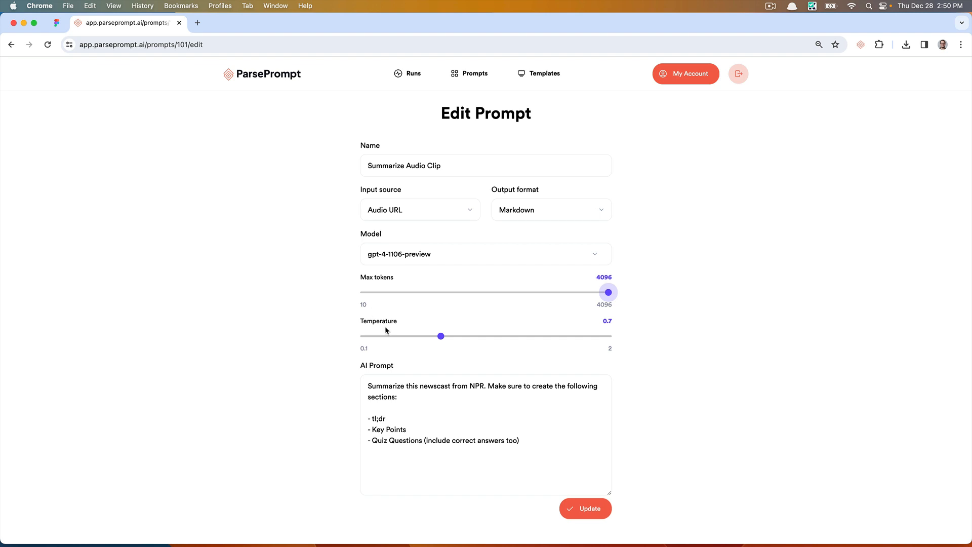
{"action": "left_click_drag", "start_coordinate": [440, 336], "coordinate": [428, 335]}
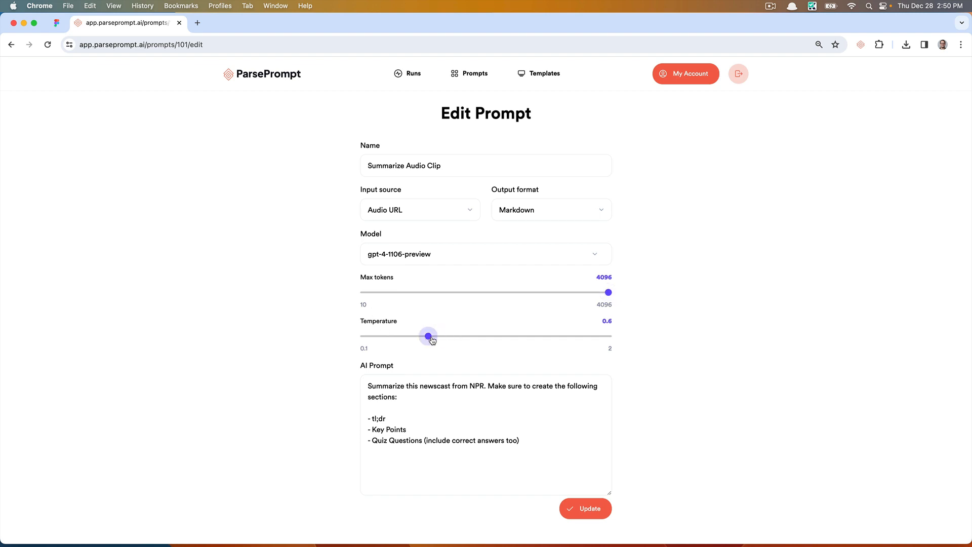
{"action": "mouse_move", "coordinate": [365, 328]}
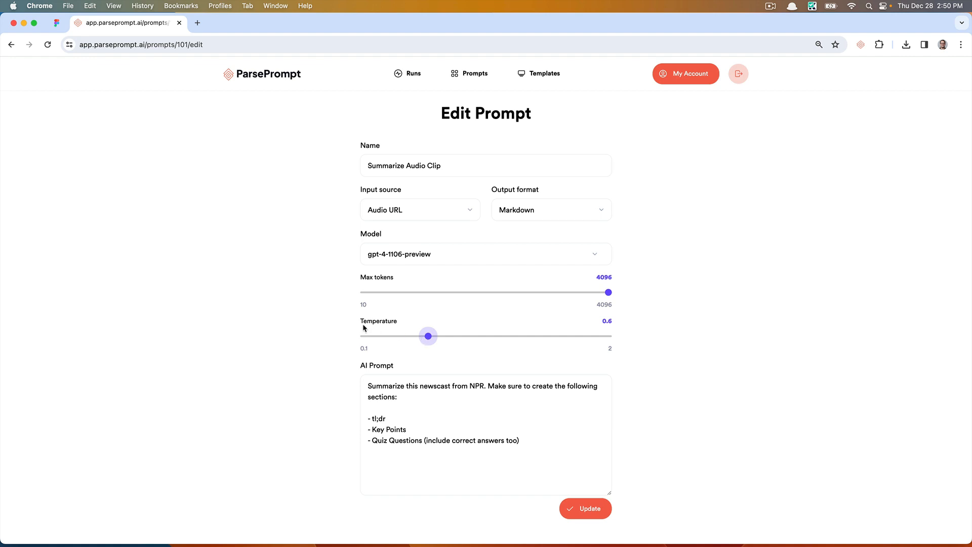
{"action": "mouse_move", "coordinate": [360, 353]}
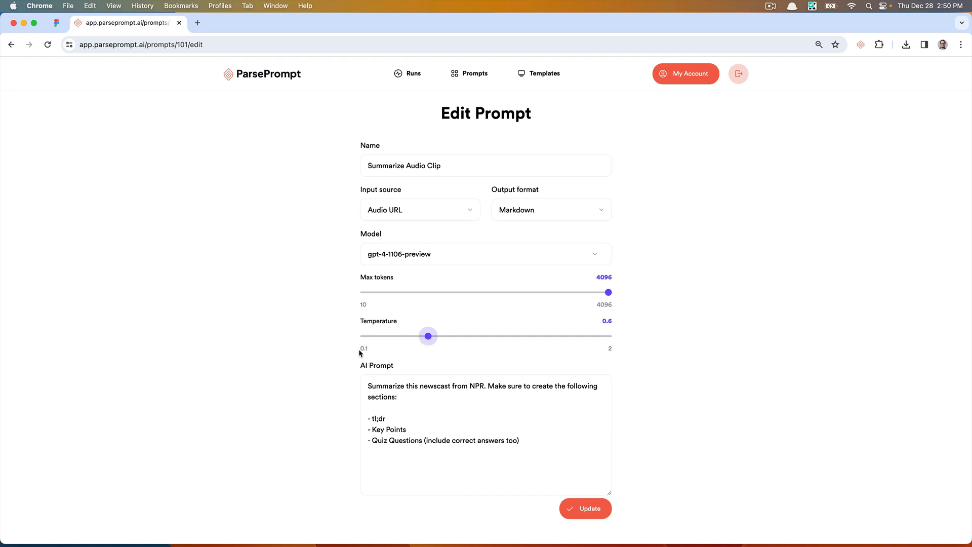
{"action": "mouse_move", "coordinate": [367, 357]}
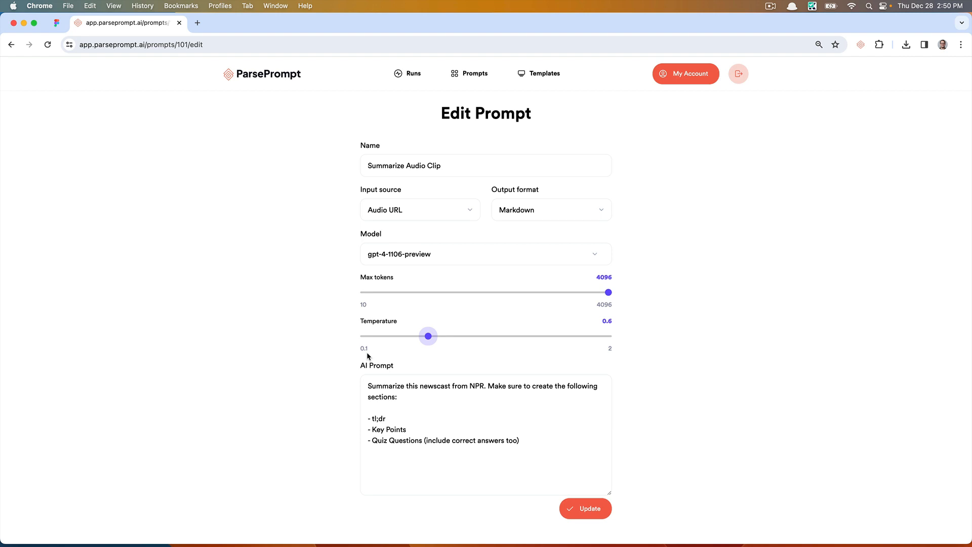
{"action": "mouse_move", "coordinate": [396, 327]}
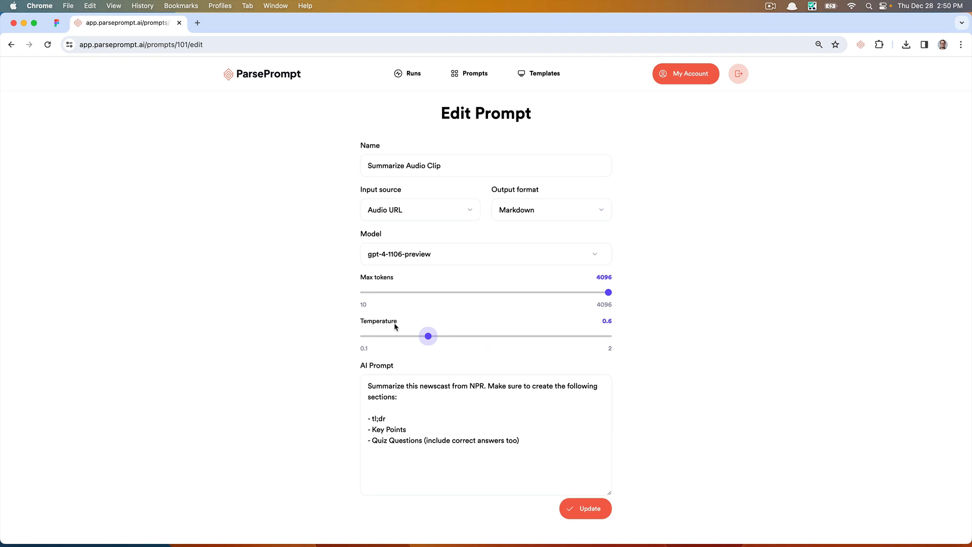
{"action": "mouse_move", "coordinate": [472, 327]}
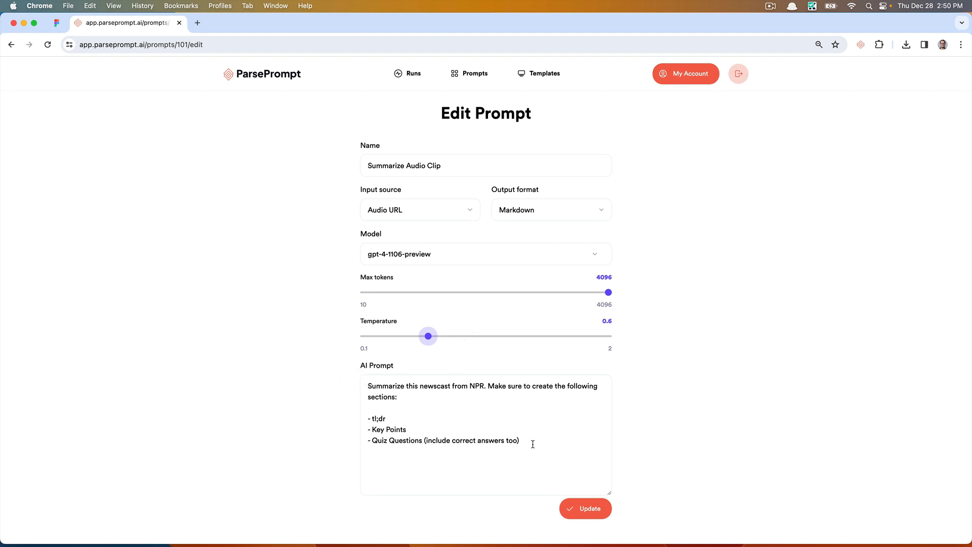
{"action": "mouse_move", "coordinate": [409, 384]}
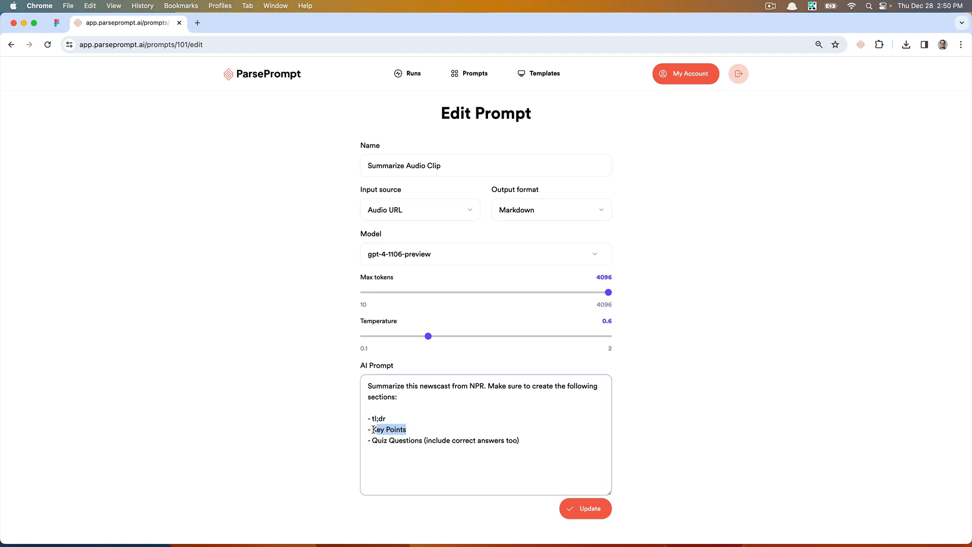
Replace 'Key Points' with 'Summary' in the AI Prompt and save the prompt.
{"action": "type", "text": "Summary"}
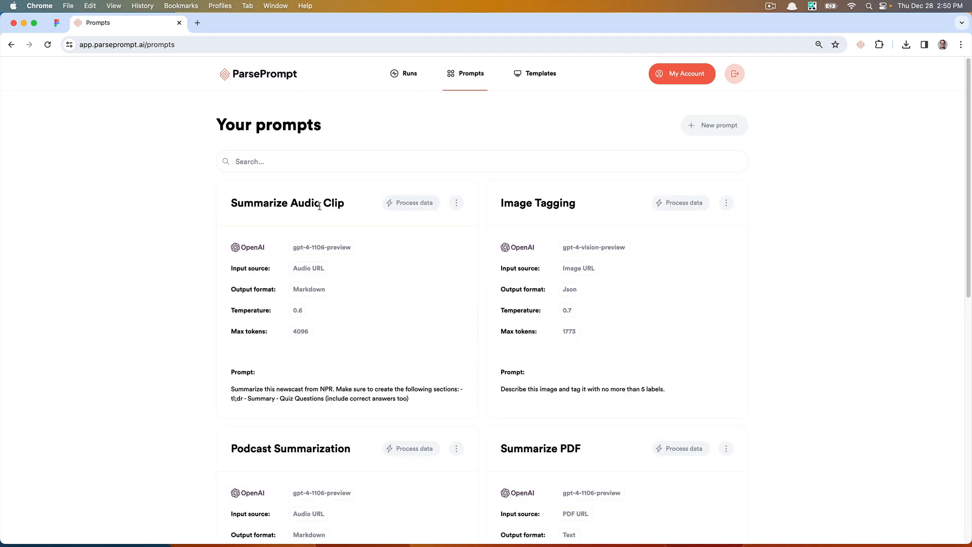
Run Summarize Audio Clip as 'npr' on the NPR mp3 URL, without its query string.
{"action": "left_click", "coordinate": [410, 203]}
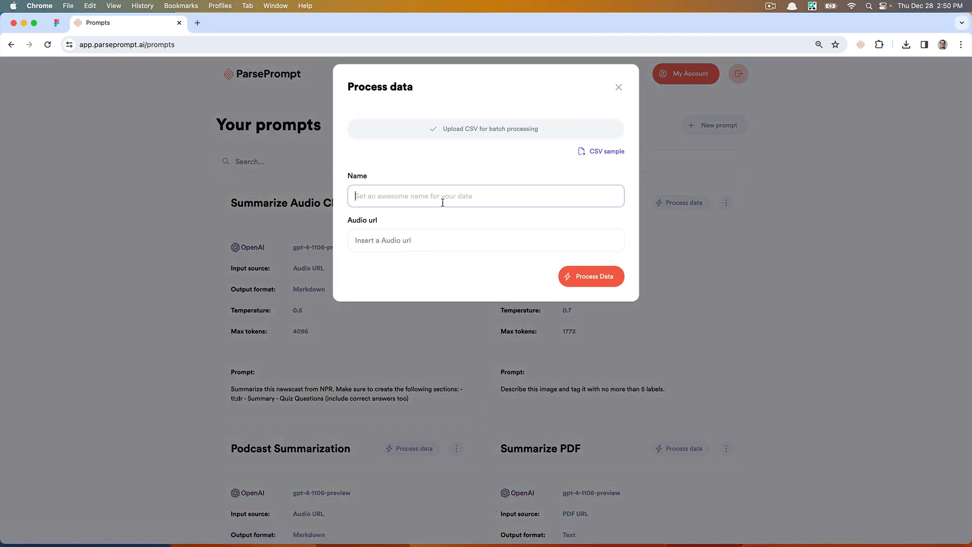
{"action": "type", "text": "npr"}
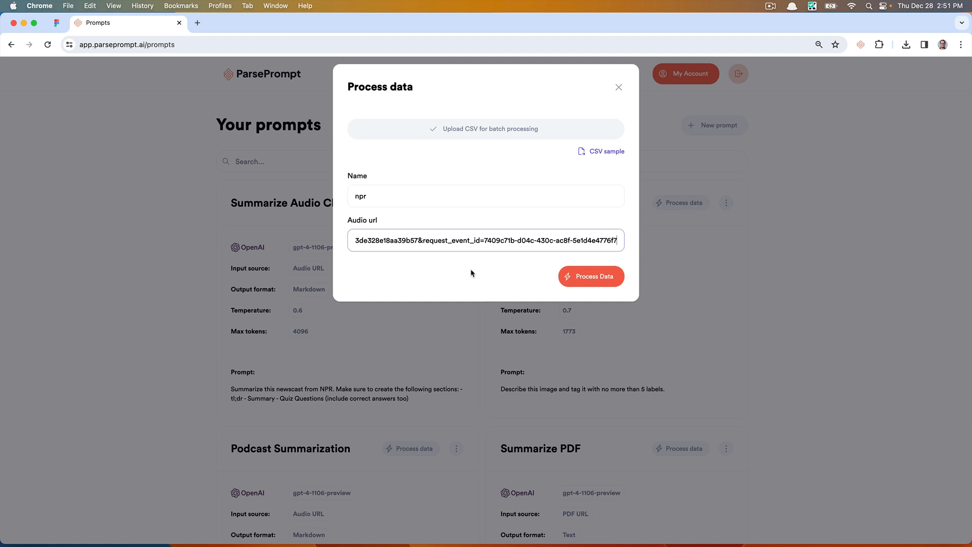
{"action": "left_click_drag", "start_coordinate": [545, 241], "coordinate": [616, 240]}
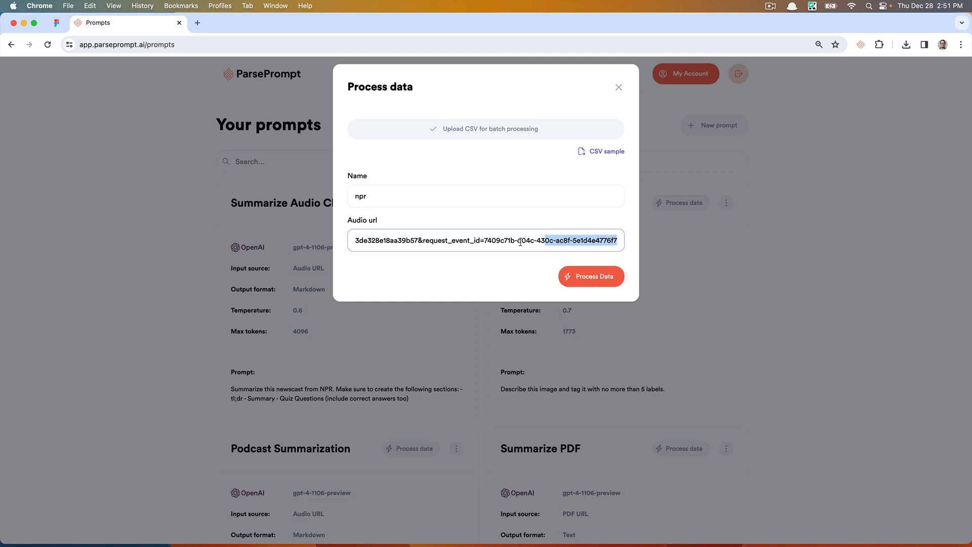
{"action": "type", "text": "https://dcs.megaphone.fm/NPR3964738401.mp3?key=624a8a3f840f49343de32"}
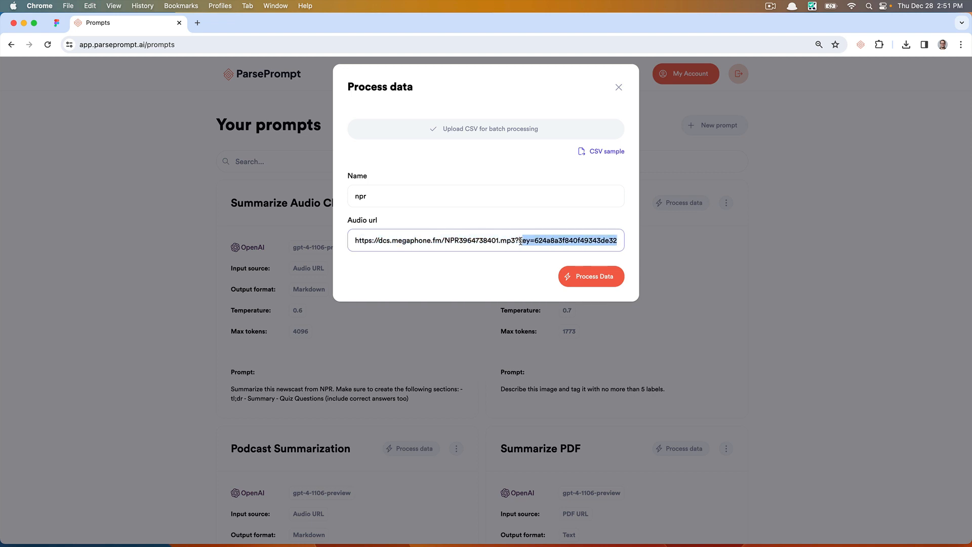
{"action": "key", "text": "Delete"}
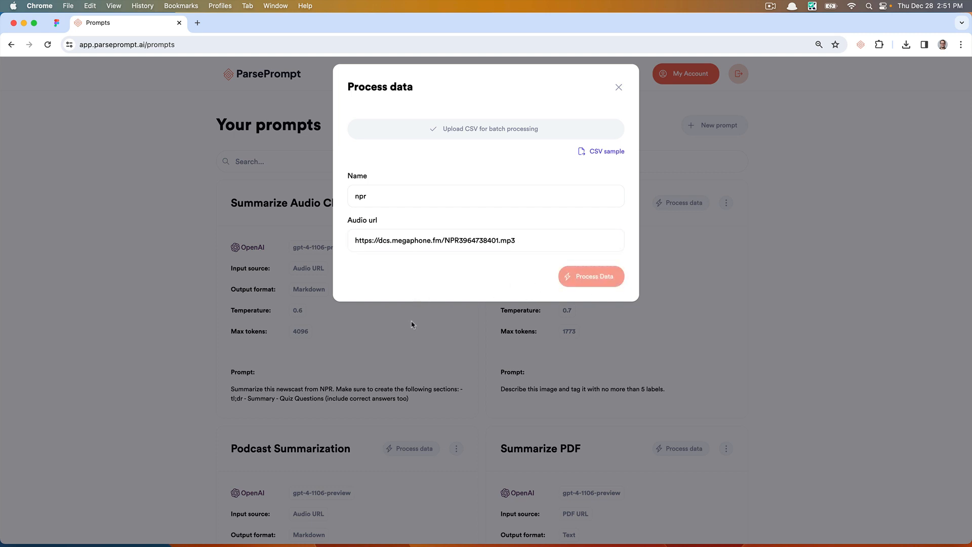
{"action": "left_click", "coordinate": [592, 276]}
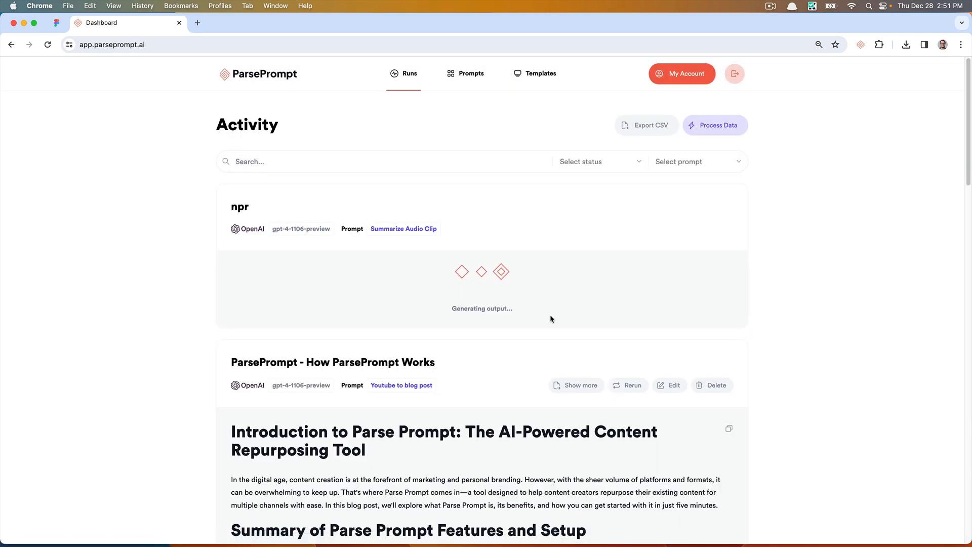
{"action": "mouse_move", "coordinate": [508, 150]}
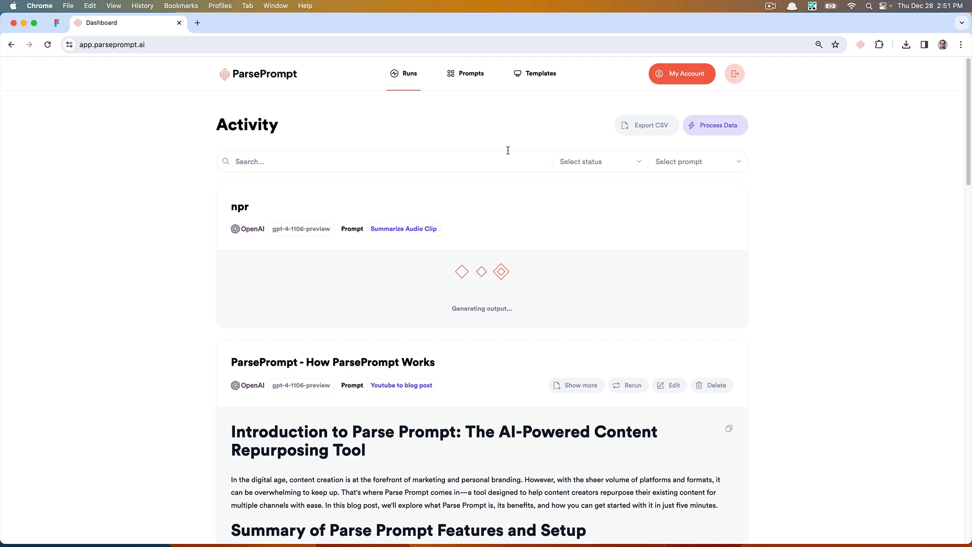
From the Prompts list, open a new Process data form for Summarize Audio Clip.
{"action": "left_click", "coordinate": [471, 73]}
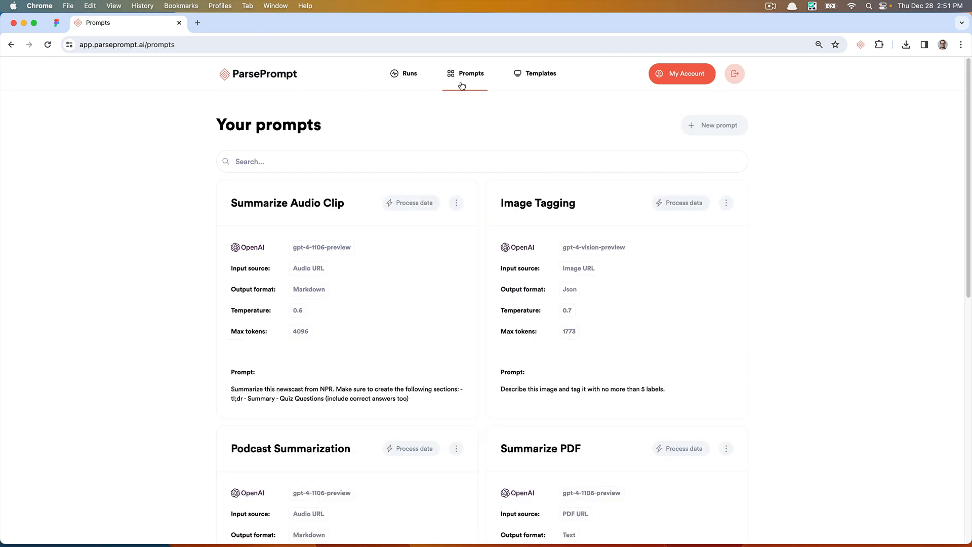
{"action": "mouse_move", "coordinate": [419, 206]}
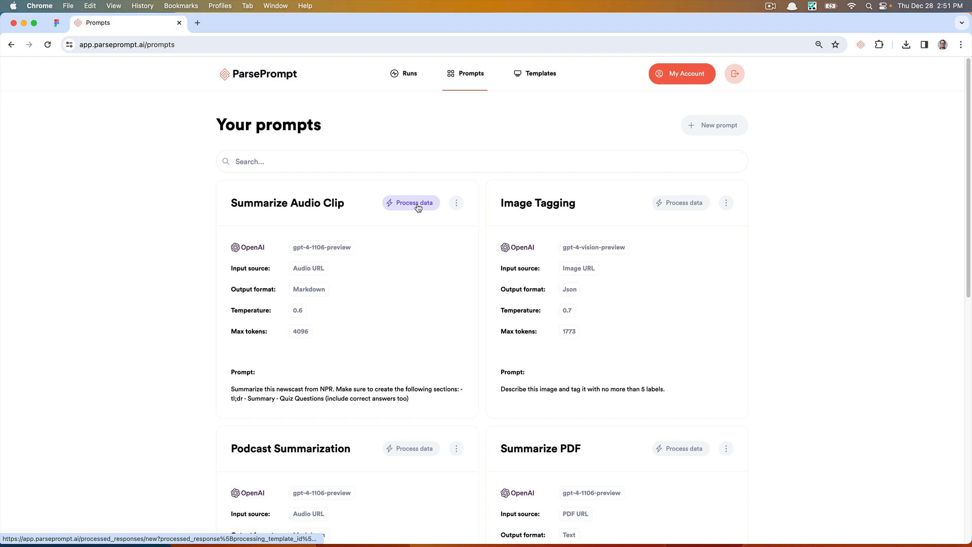
{"action": "left_click", "coordinate": [411, 203]}
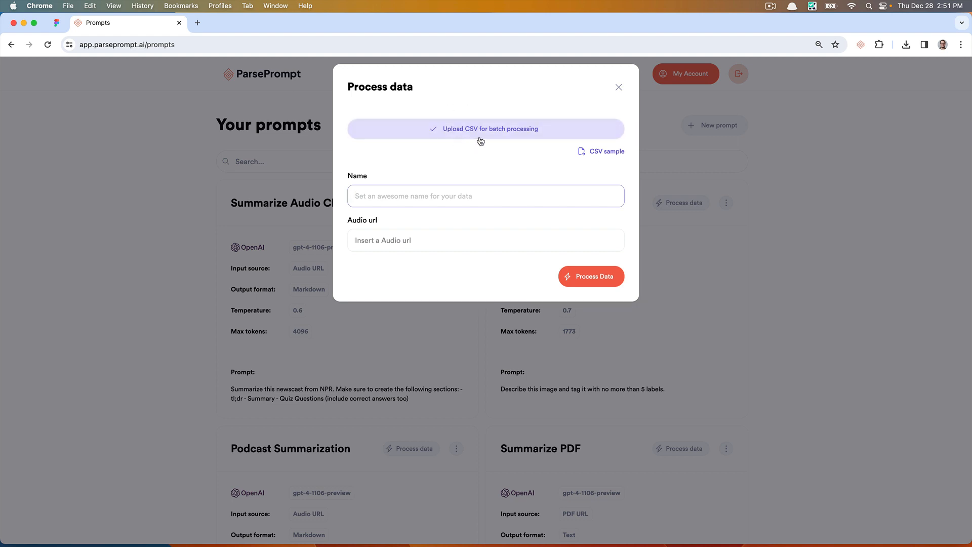
{"action": "mouse_move", "coordinate": [478, 136]}
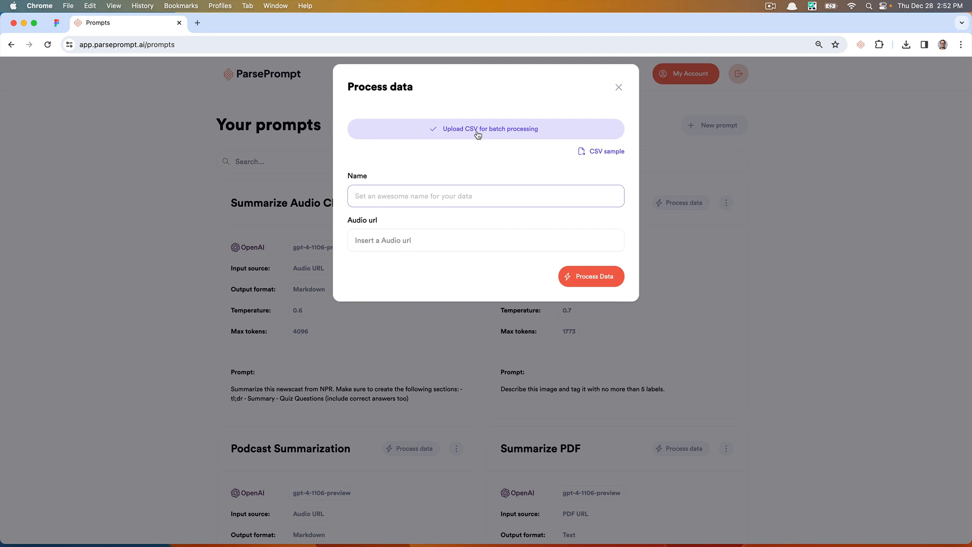
Close the form and scroll the Runs dashboard to the finished npr run.
{"action": "left_click", "coordinate": [619, 87]}
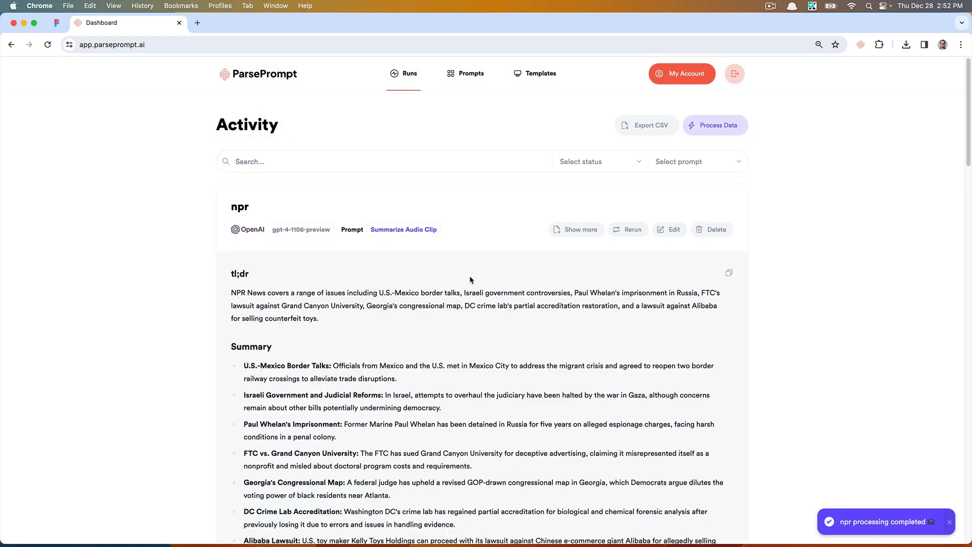
{"action": "scroll", "scroll_direction": "down", "scroll_amount": 3}
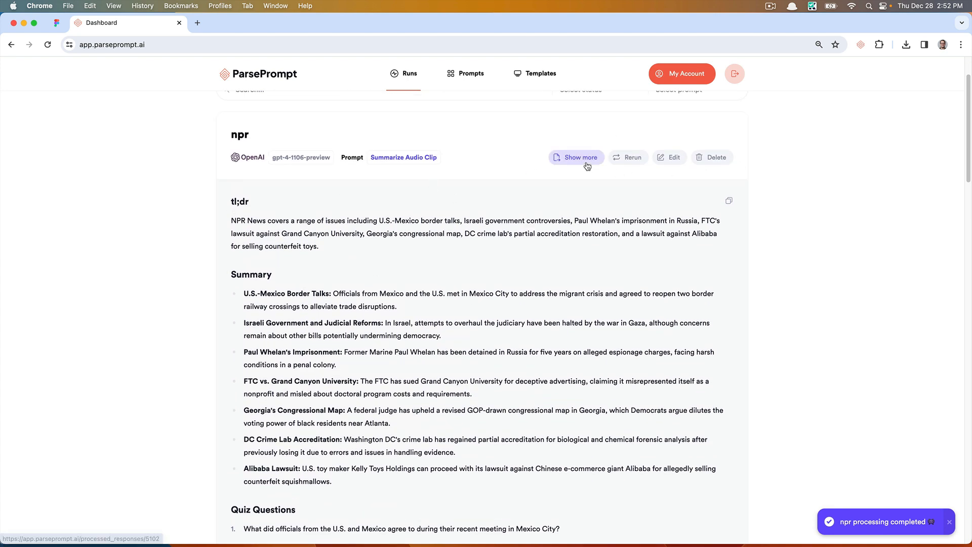
Expand the npr result, highlight the tl;dr and Summary, and scroll to the quiz questions.
{"action": "left_click", "coordinate": [576, 157]}
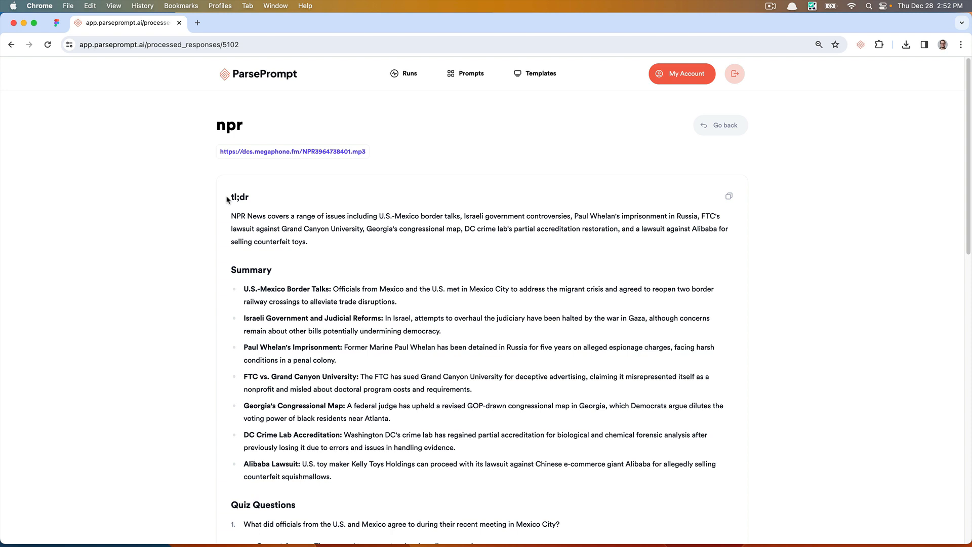
{"action": "mouse_move", "coordinate": [320, 250]}
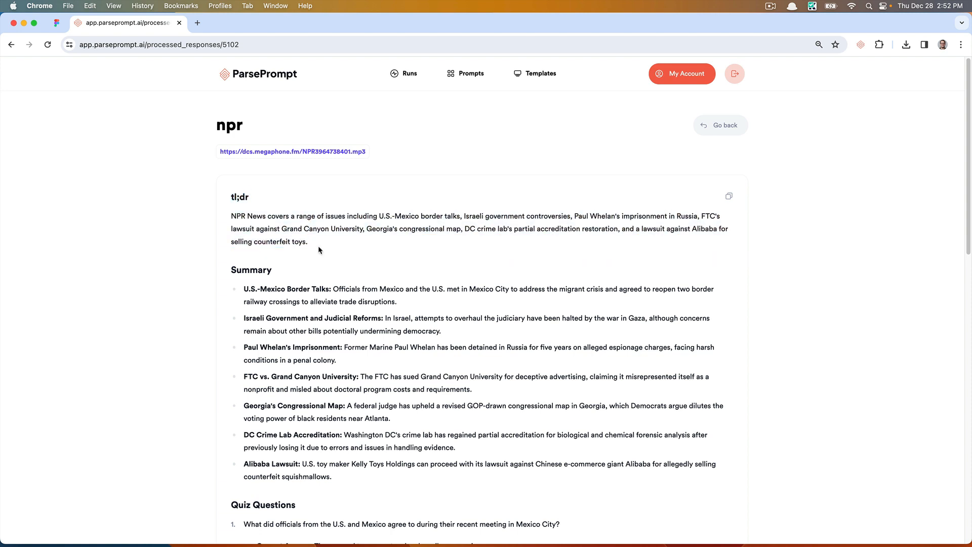
{"action": "left_click_drag", "start_coordinate": [232, 216], "coordinate": [331, 233]}
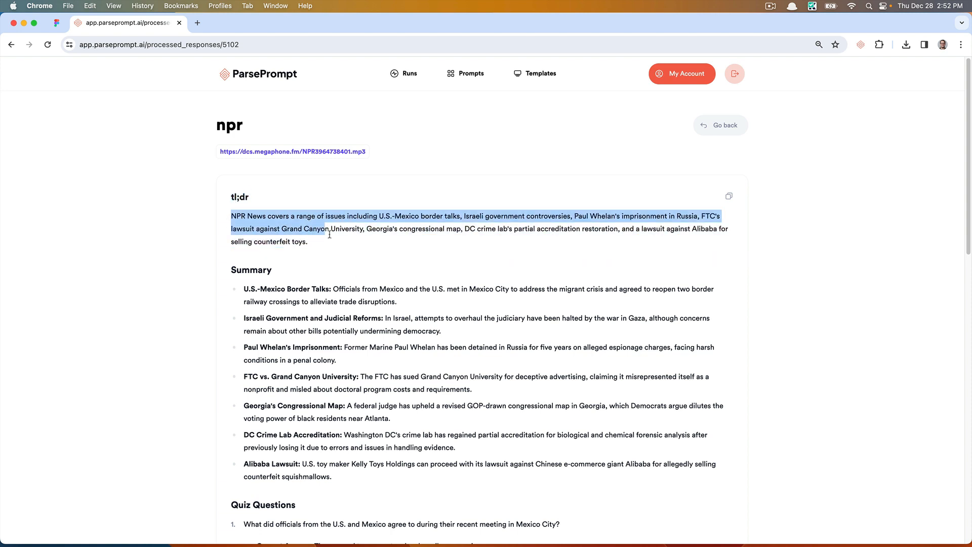
{"action": "left_click", "coordinate": [337, 243]}
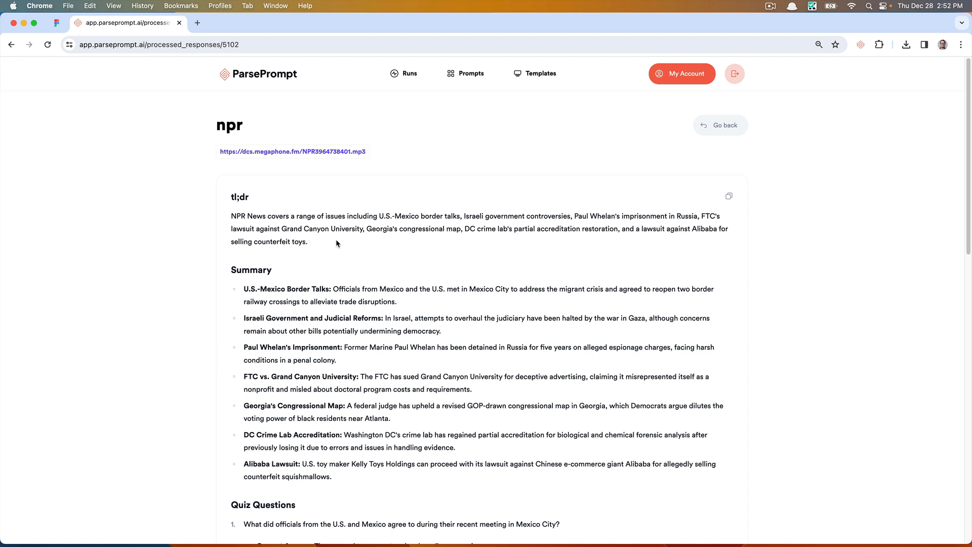
{"action": "left_click_drag", "start_coordinate": [247, 215], "coordinate": [383, 233]}
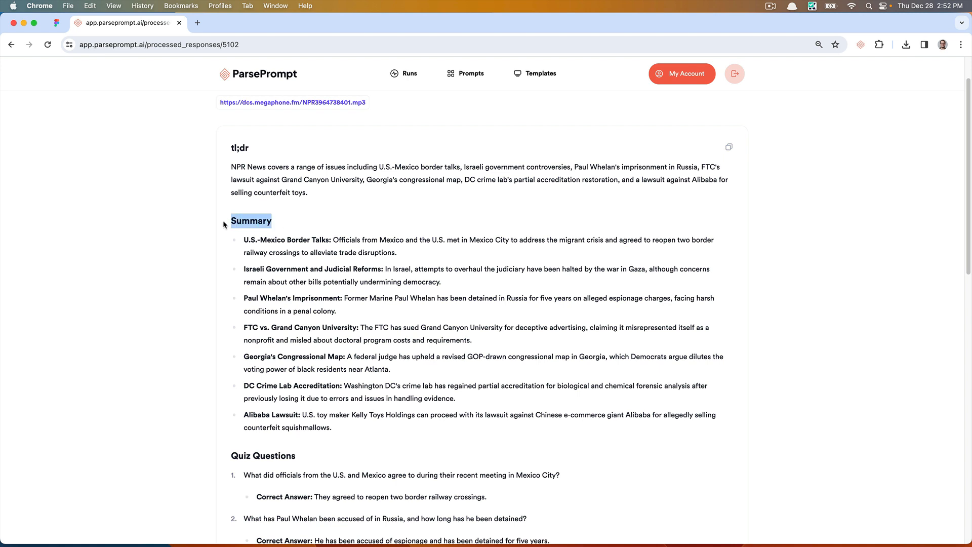
{"action": "left_click_drag", "start_coordinate": [229, 220], "coordinate": [400, 430]}
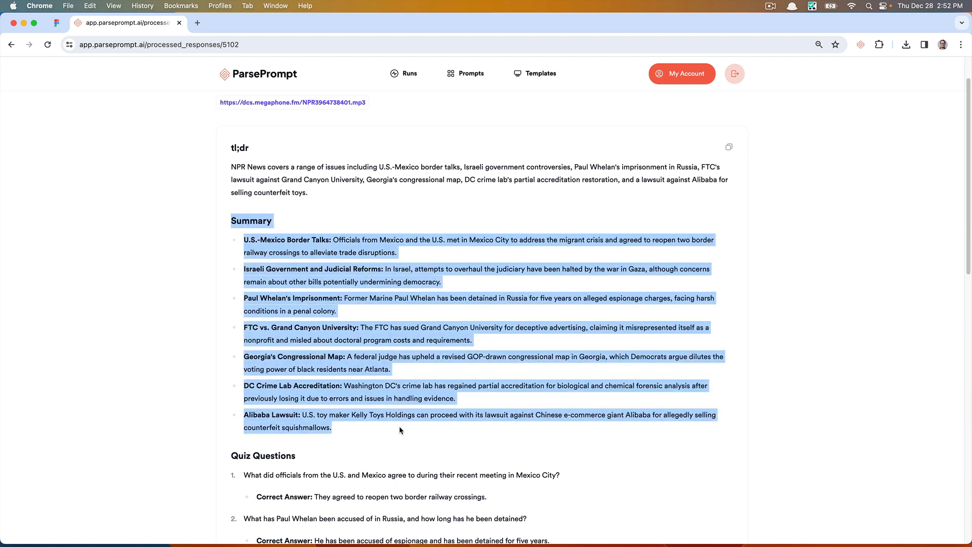
{"action": "scroll", "scroll_direction": "down", "scroll_amount": 3}
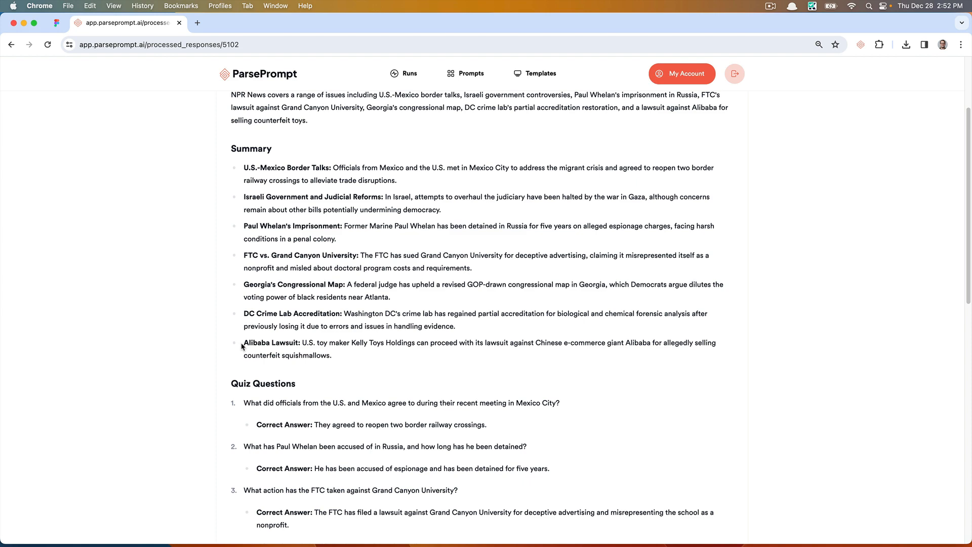
{"action": "scroll", "scroll_direction": "down", "scroll_amount": 3}
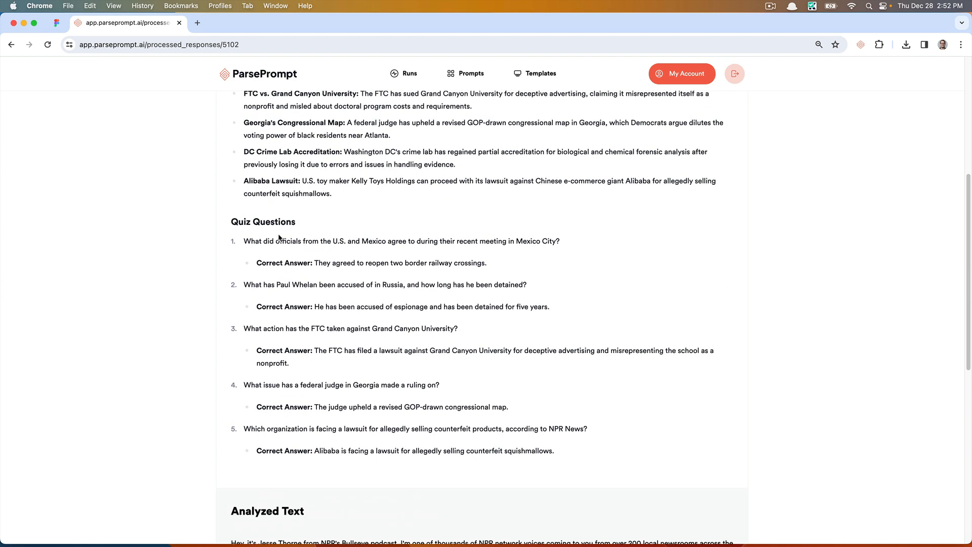
{"action": "mouse_move", "coordinate": [247, 255]}
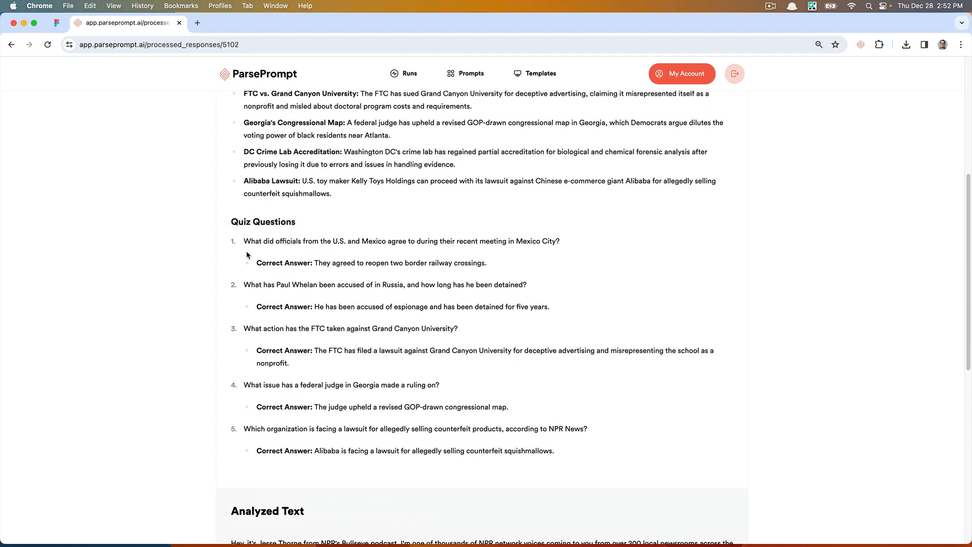
{"action": "mouse_move", "coordinate": [565, 426]}
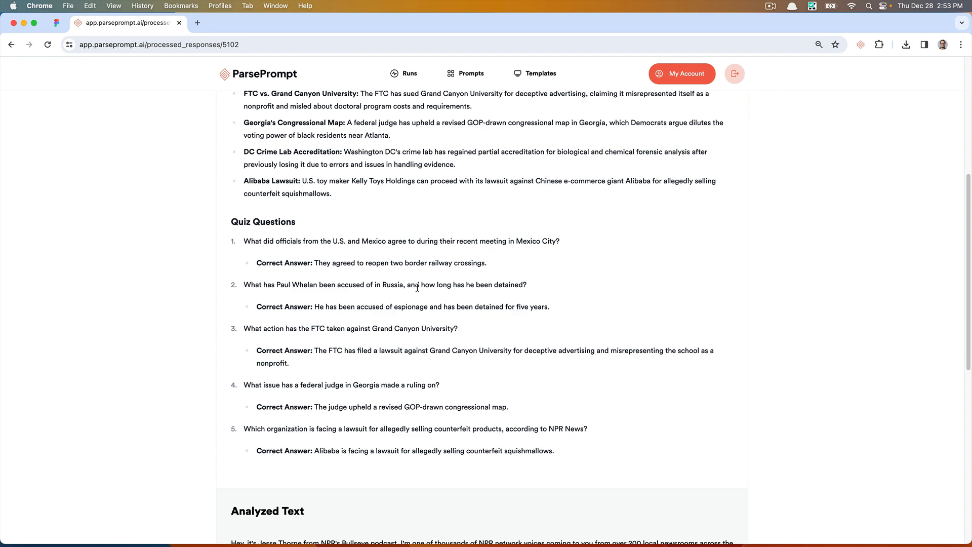
{"action": "scroll", "scroll_direction": "down", "scroll_amount": 3}
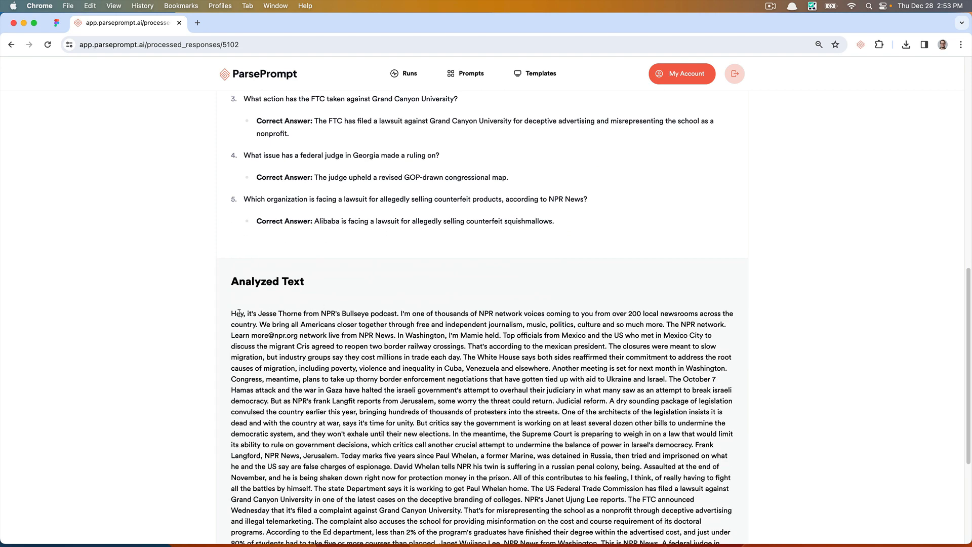
{"action": "mouse_move", "coordinate": [259, 314]}
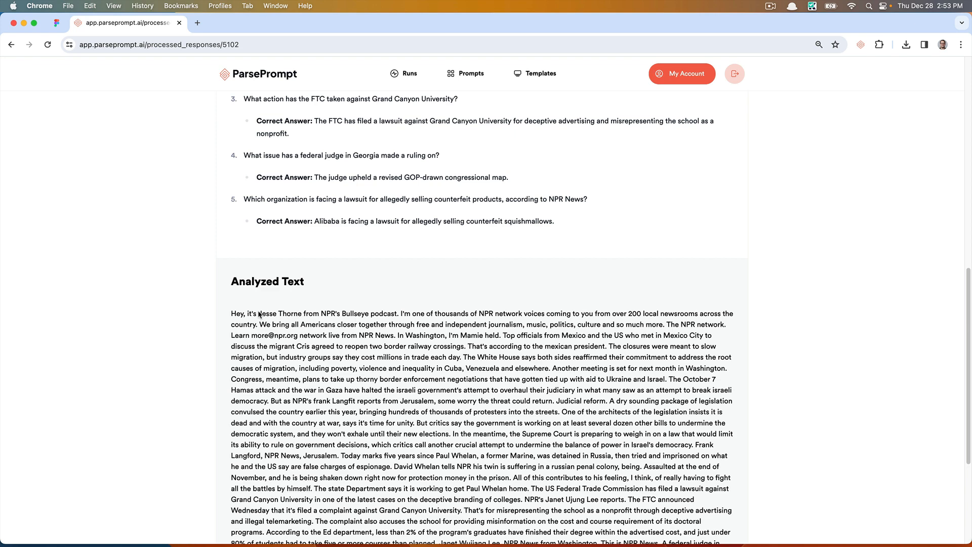
{"action": "left_click_drag", "start_coordinate": [273, 324], "coordinate": [511, 478]}
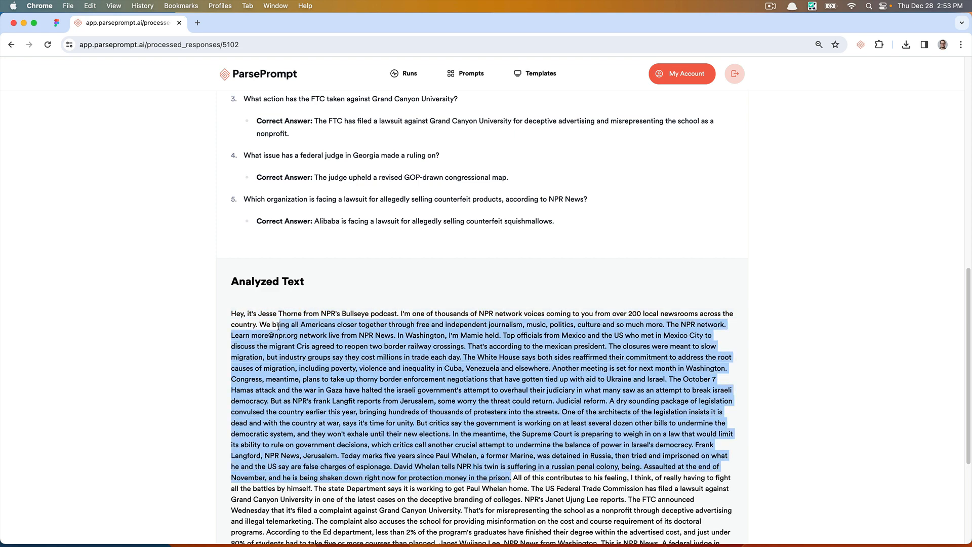
{"action": "left_click", "coordinate": [512, 484]}
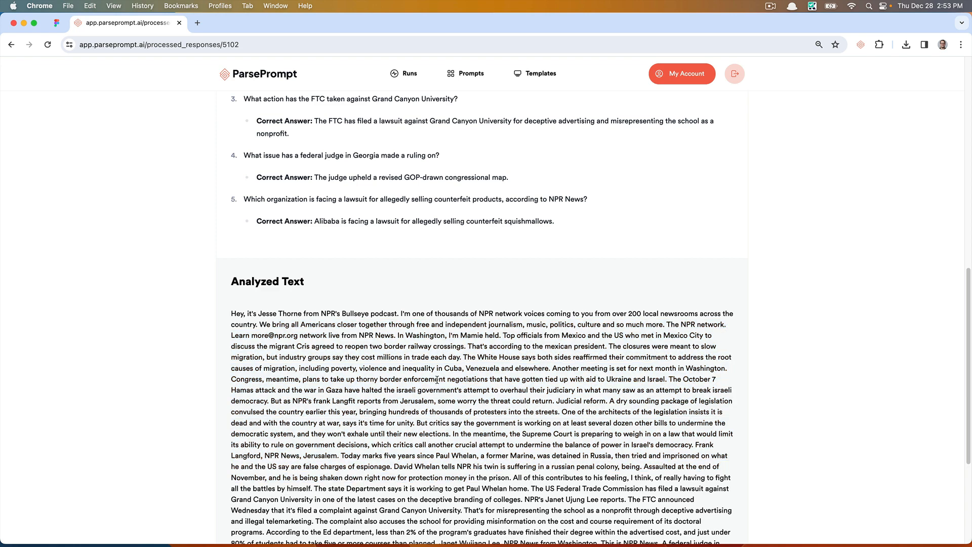
{"action": "left_click_drag", "start_coordinate": [247, 313], "coordinate": [315, 313]}
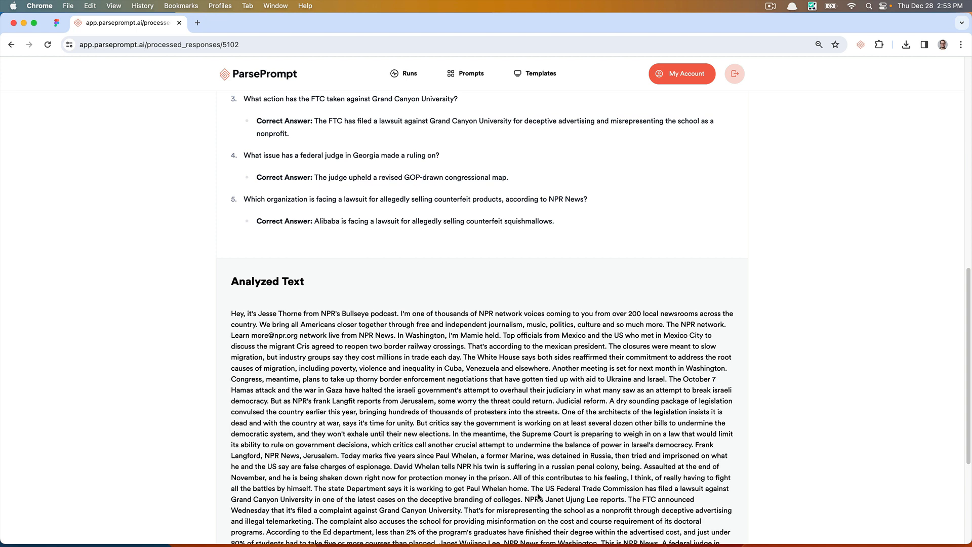
{"action": "left_click_drag", "start_coordinate": [261, 324], "coordinate": [564, 499]}
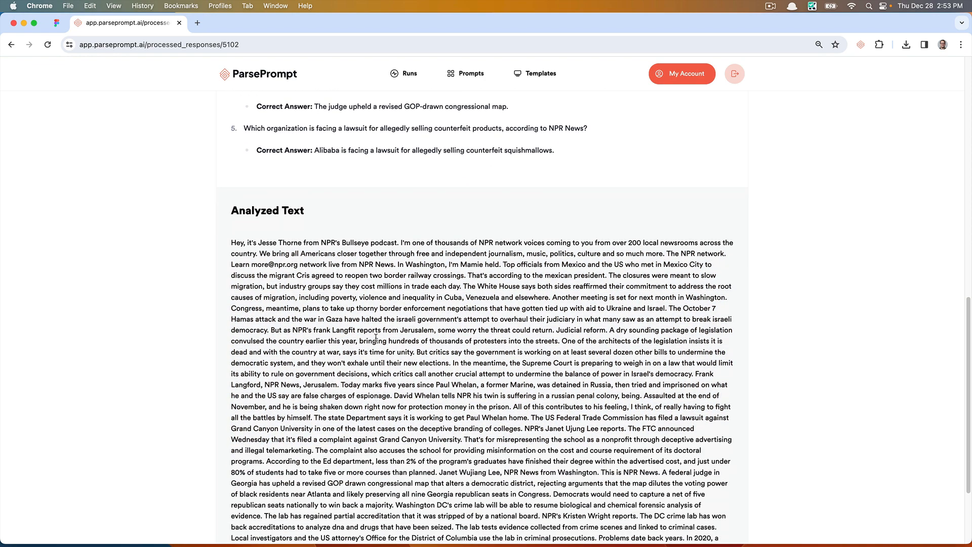
{"action": "scroll", "scroll_direction": "down", "scroll_amount": 3}
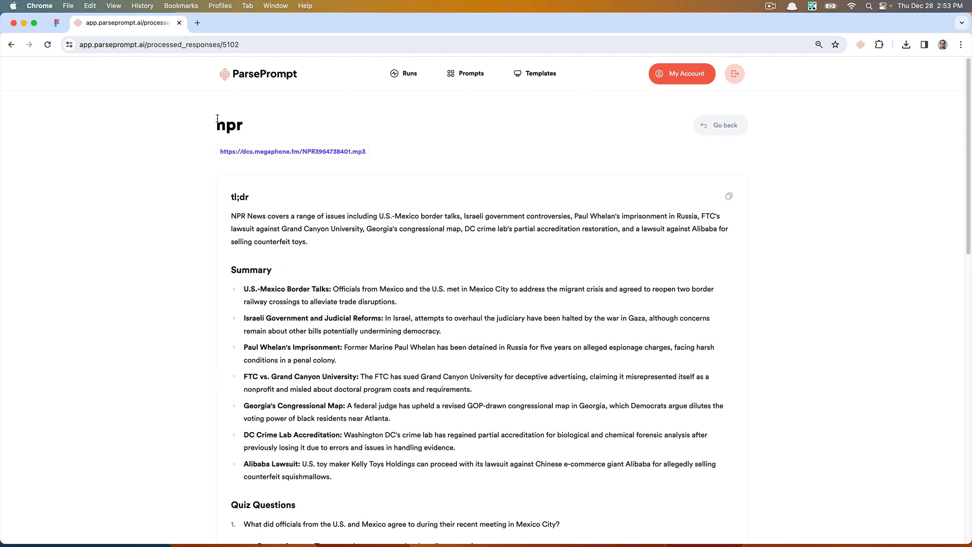
{"action": "mouse_move", "coordinate": [235, 109]}
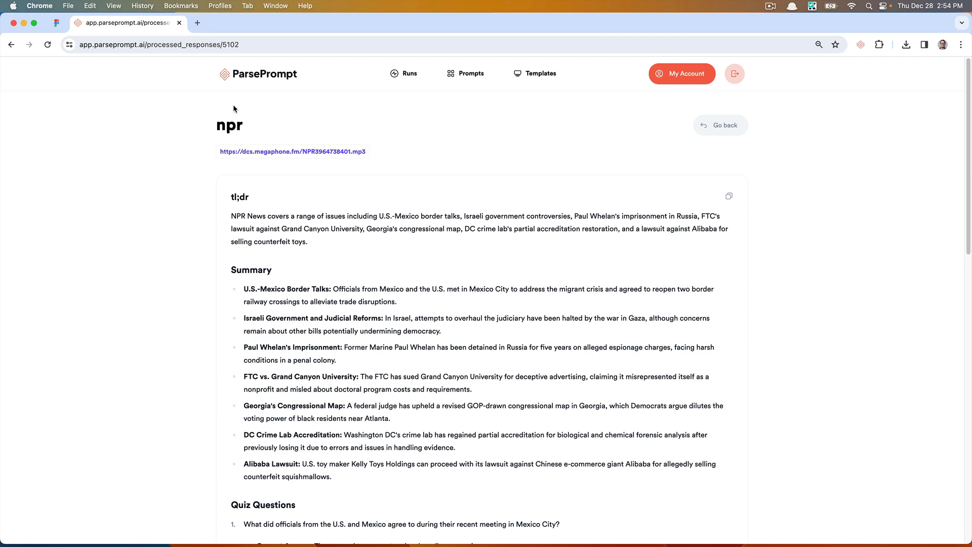
{"action": "mouse_move", "coordinate": [253, 132]}
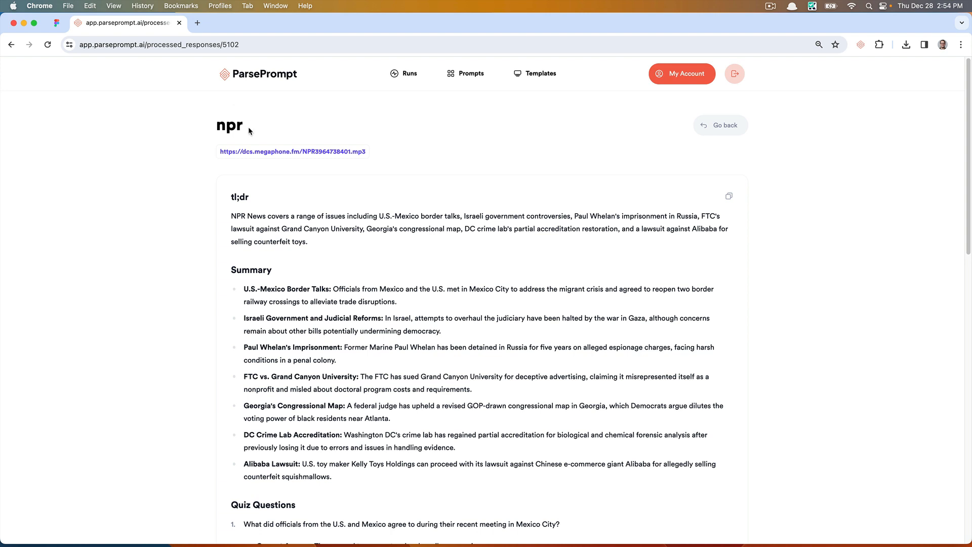